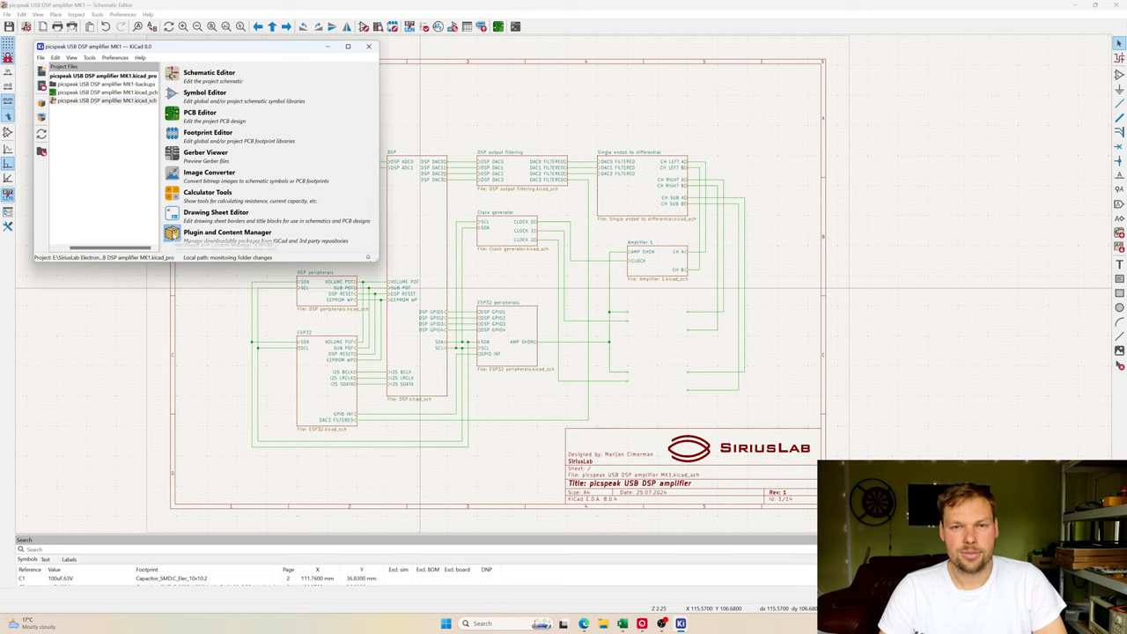
Step: Check the Plugin and Content Manager's Plugins list for Replicate Layout, then close the manager
click(227, 236)
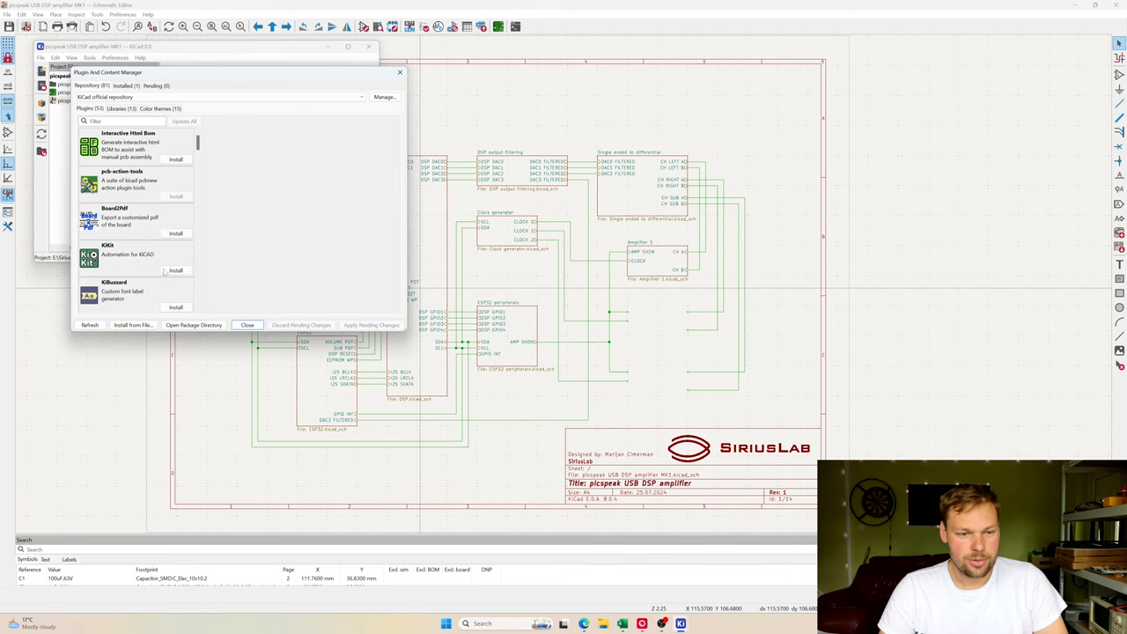
scroll(down, 3)
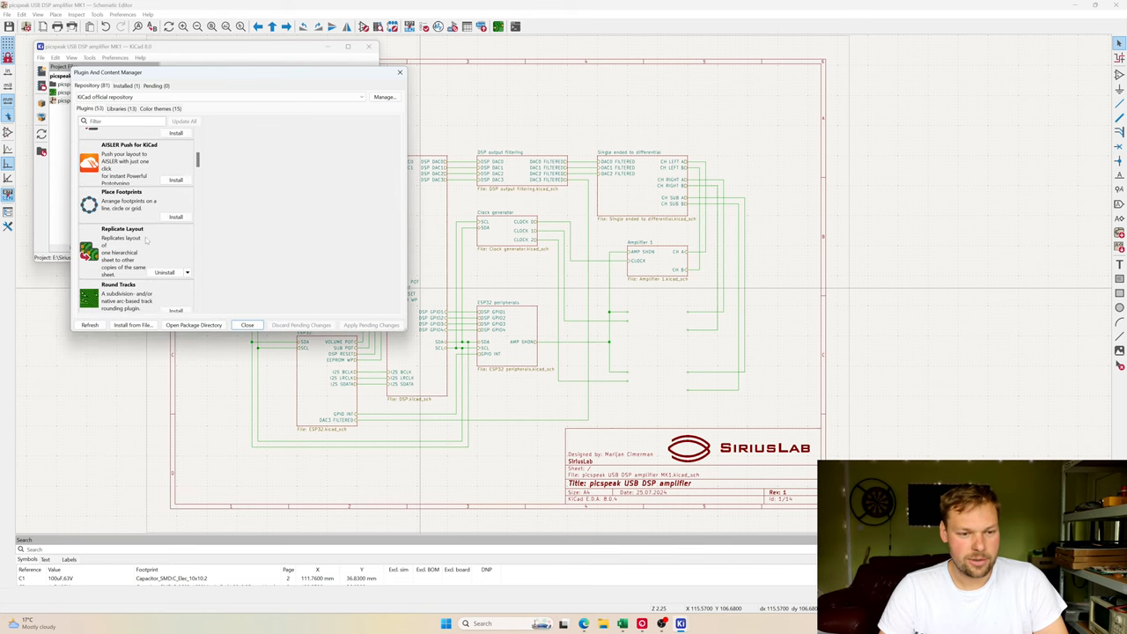
scroll(down, 3)
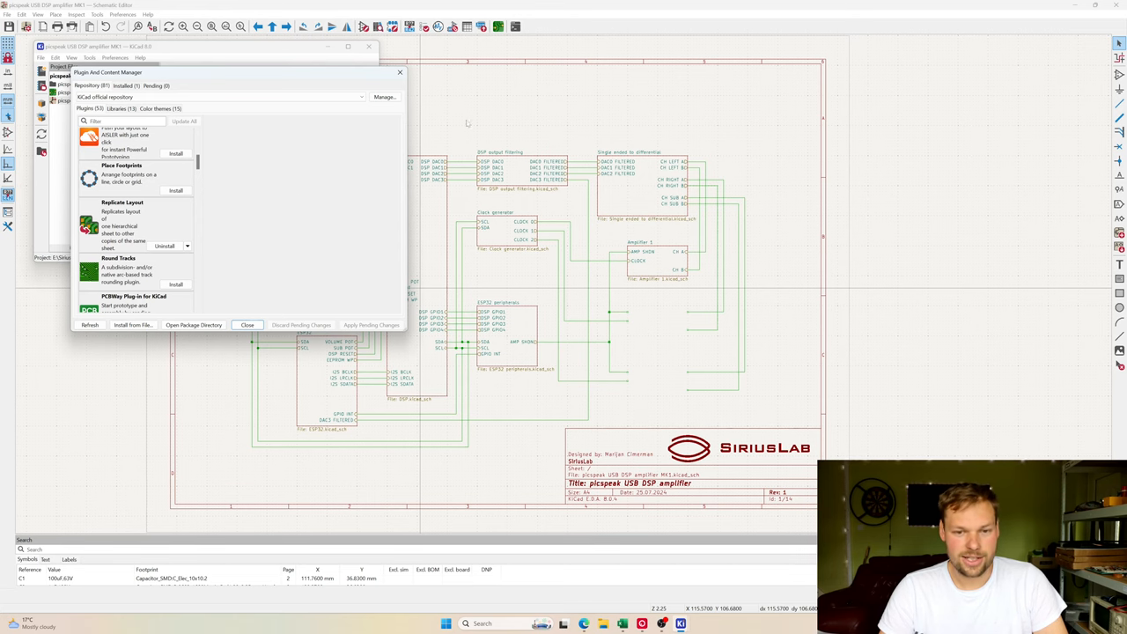
click(247, 325)
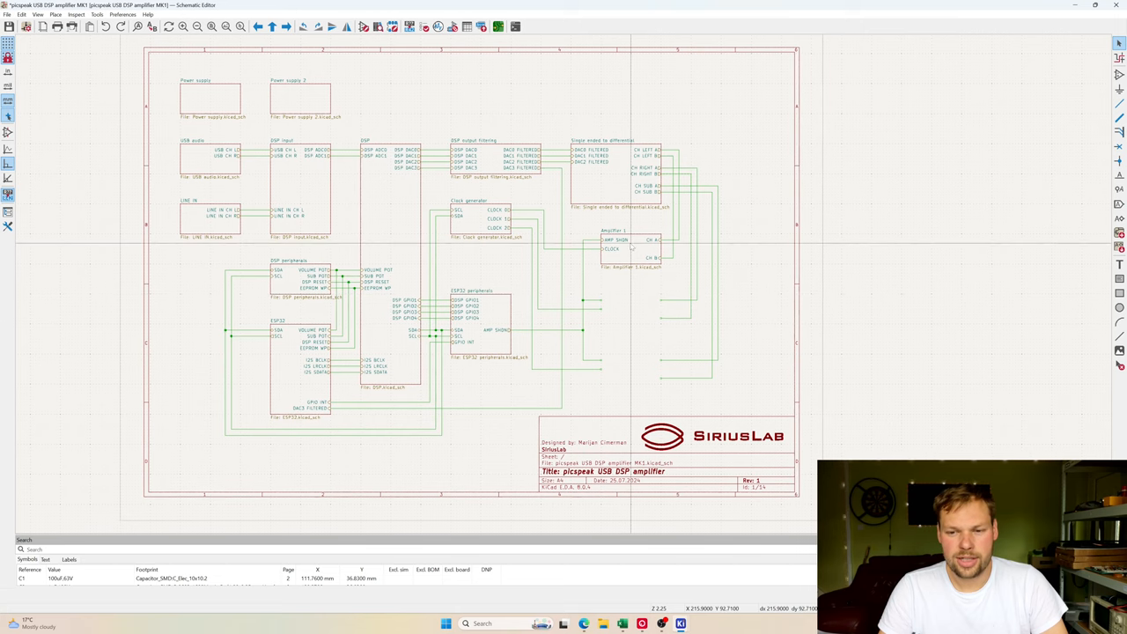
double_click(630, 247)
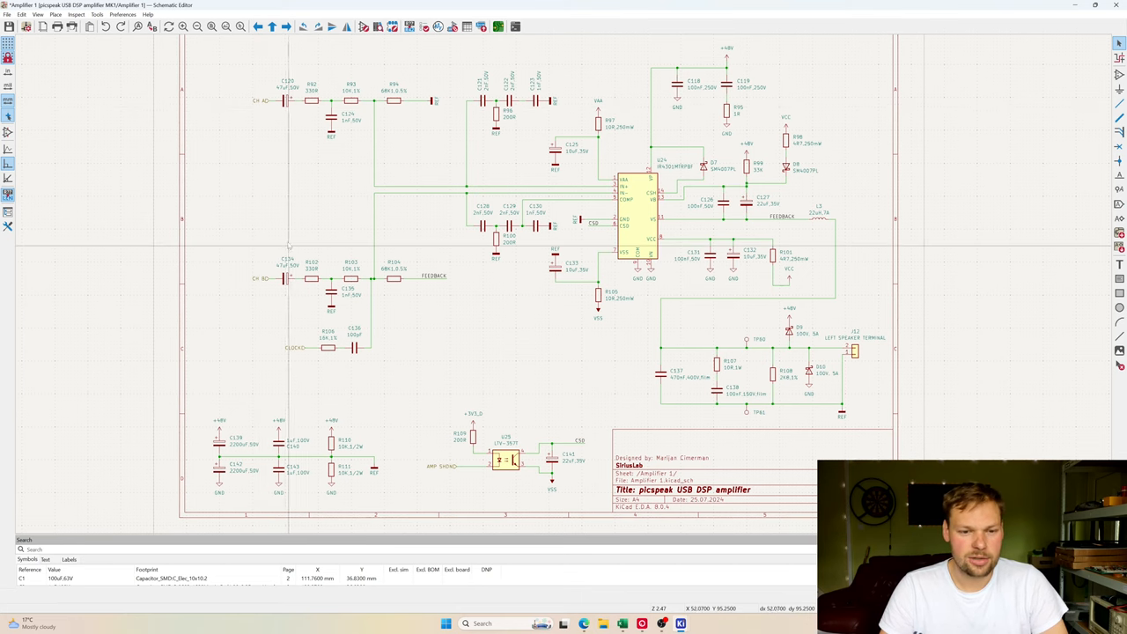
mouse_move(272, 26)
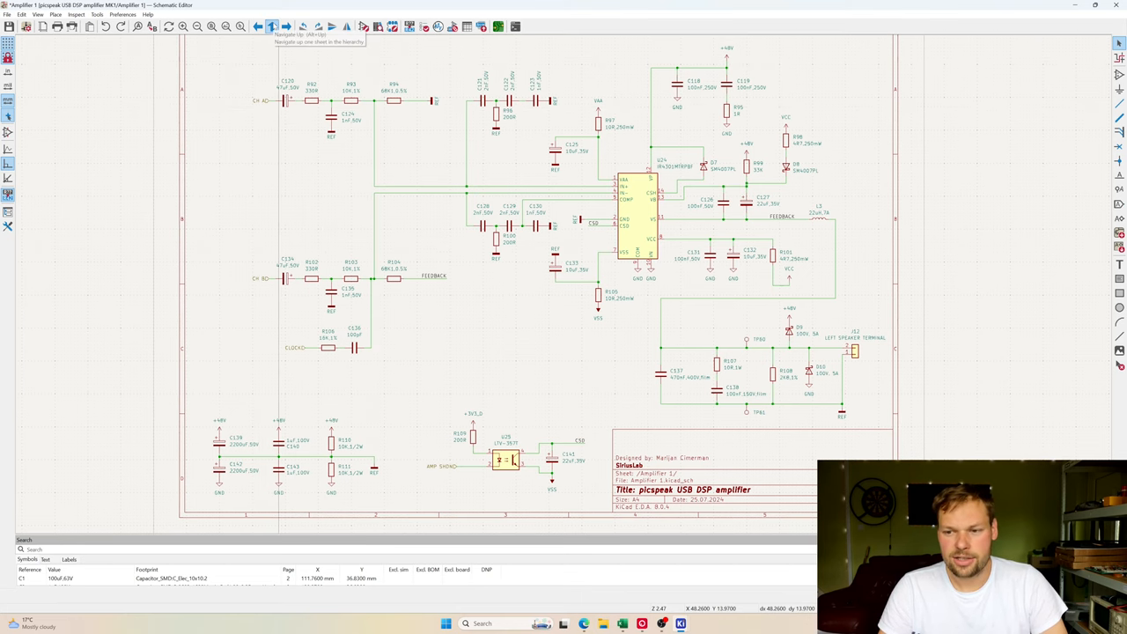
click(273, 26)
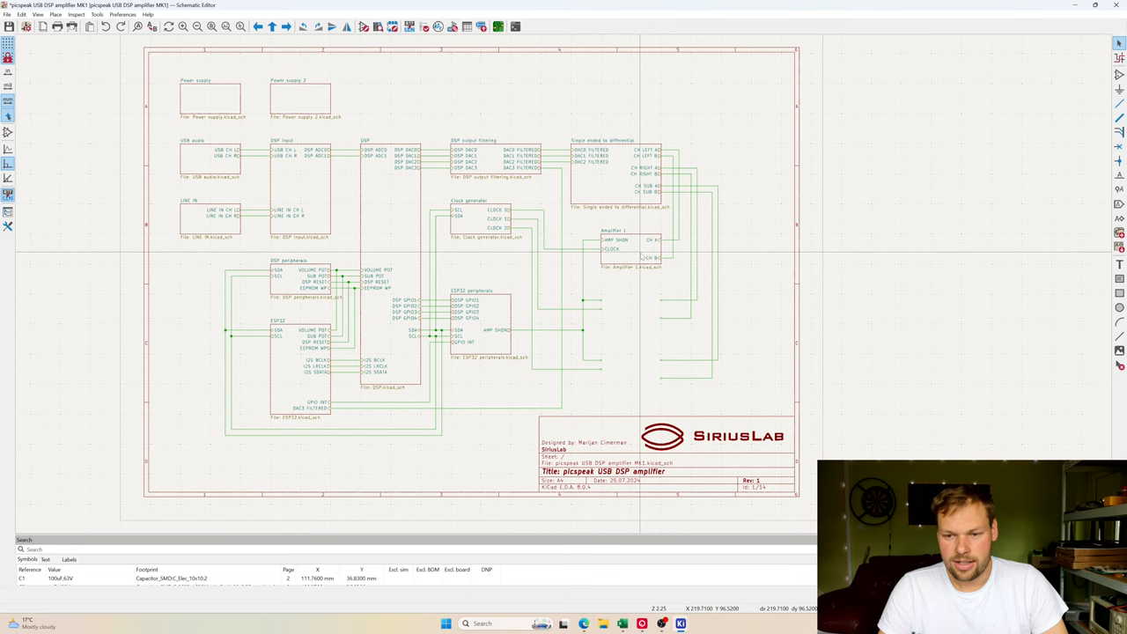
Step: Duplicate the Amplifier 1 sheet into Amplifier 2 and 3, wiring AMP SHDN, CLOCK, CH A, CH B
right_click(617, 243)
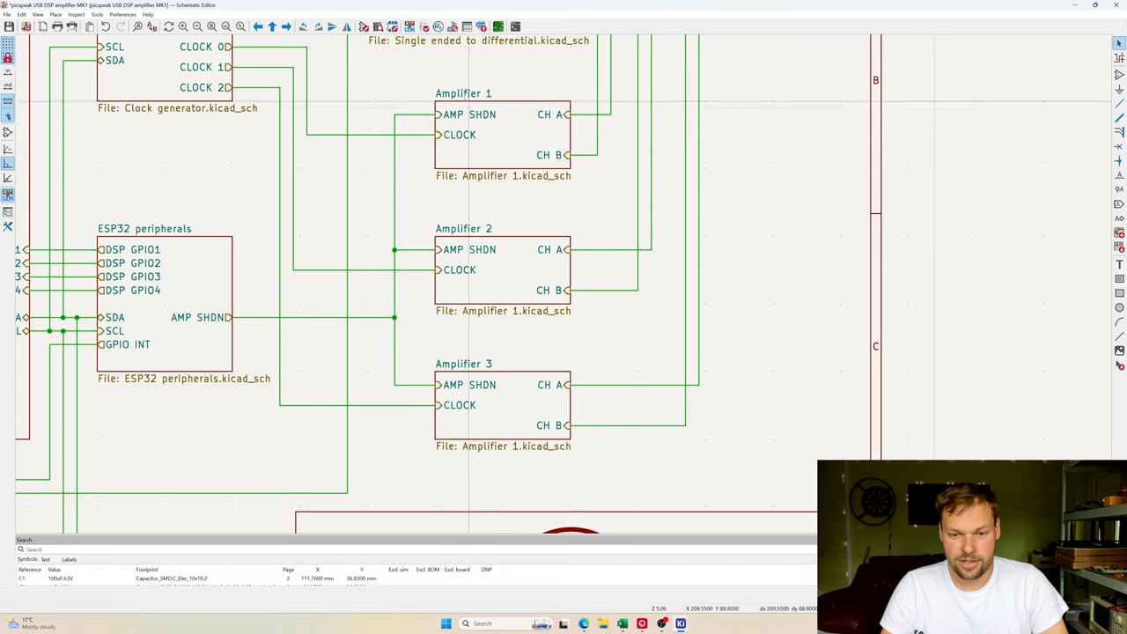
mouse_move(502, 273)
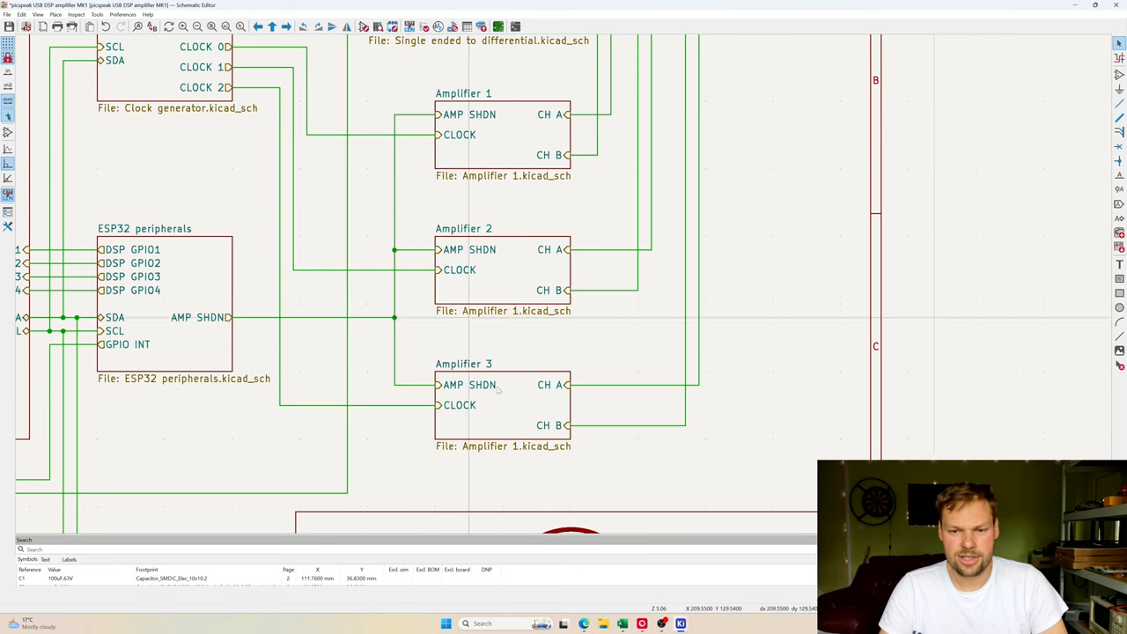
mouse_move(483, 179)
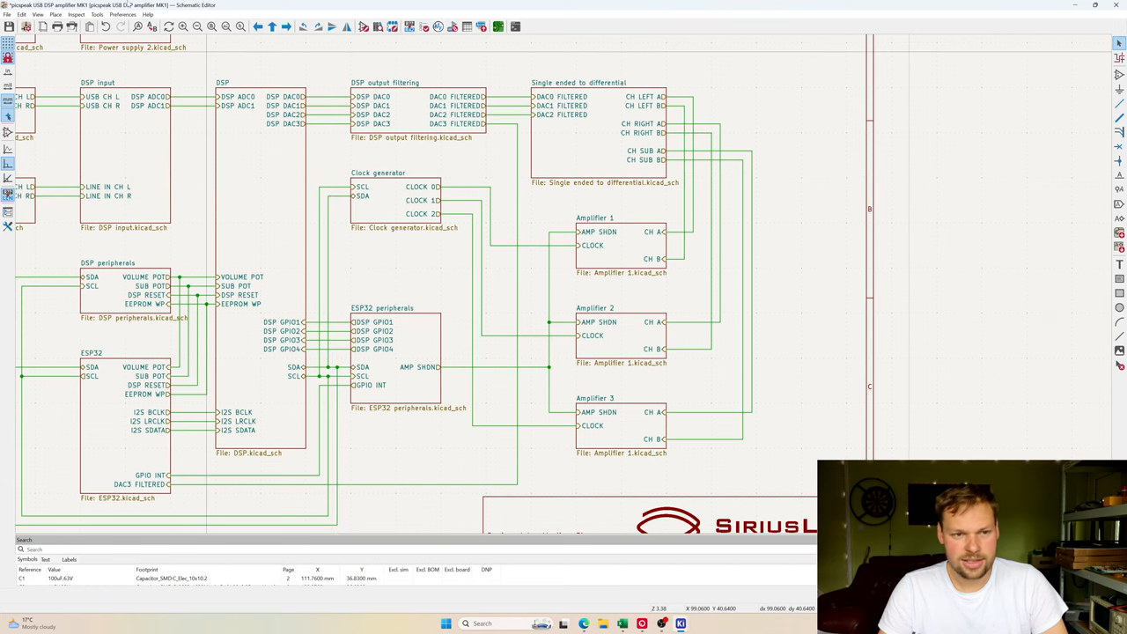
click(97, 15)
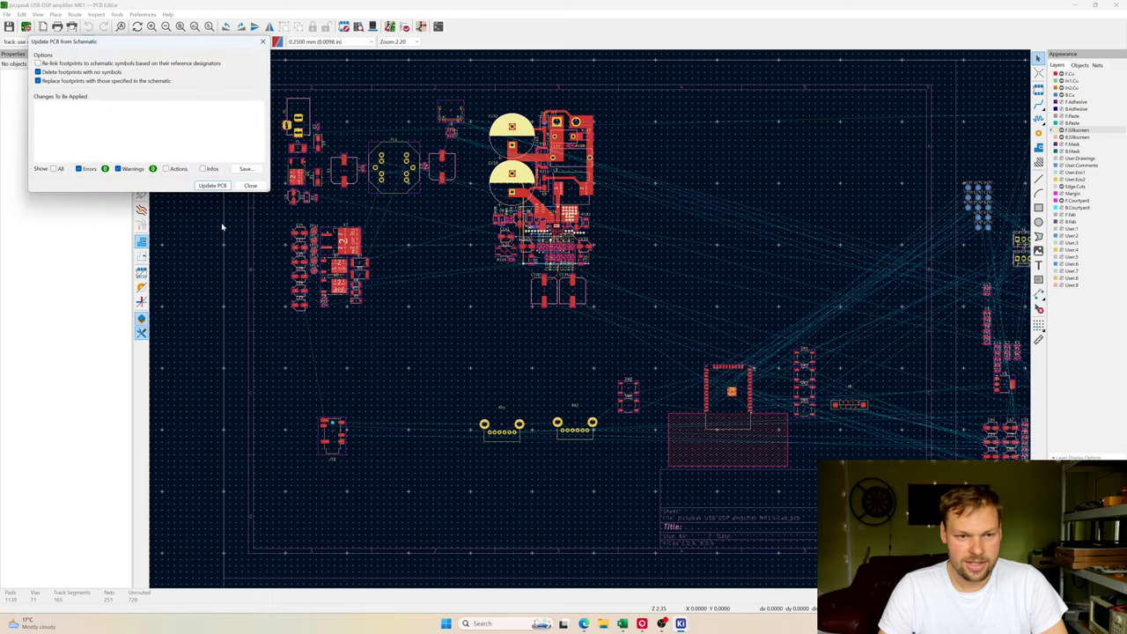
Step: Update the PCB from the schematic to add the new amplifier footprints, then close the report
click(213, 185)
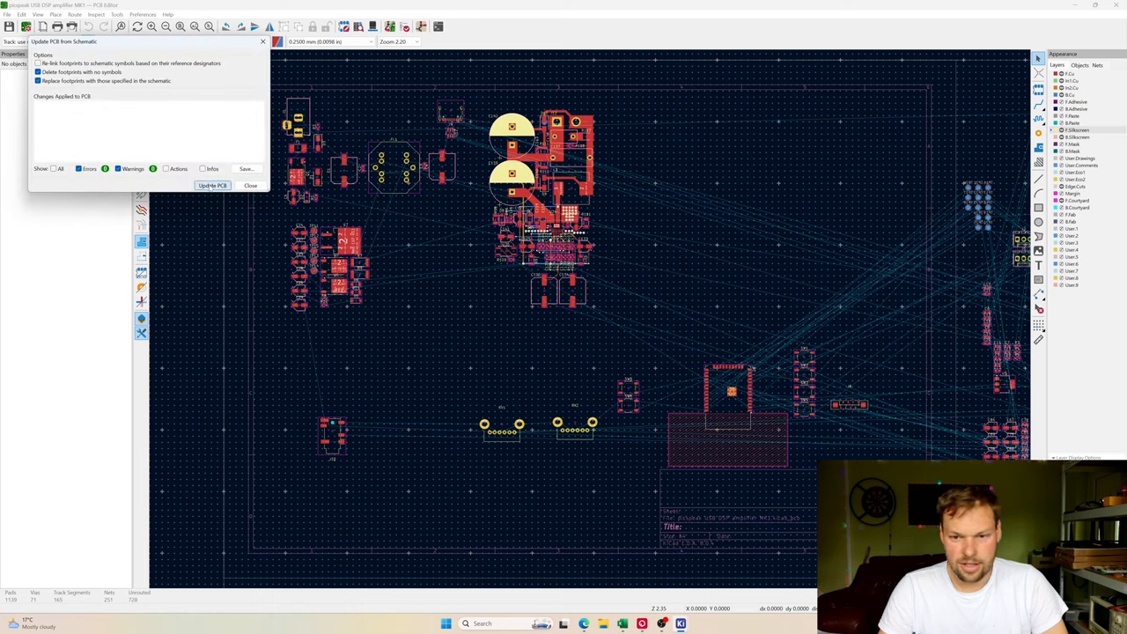
click(212, 185)
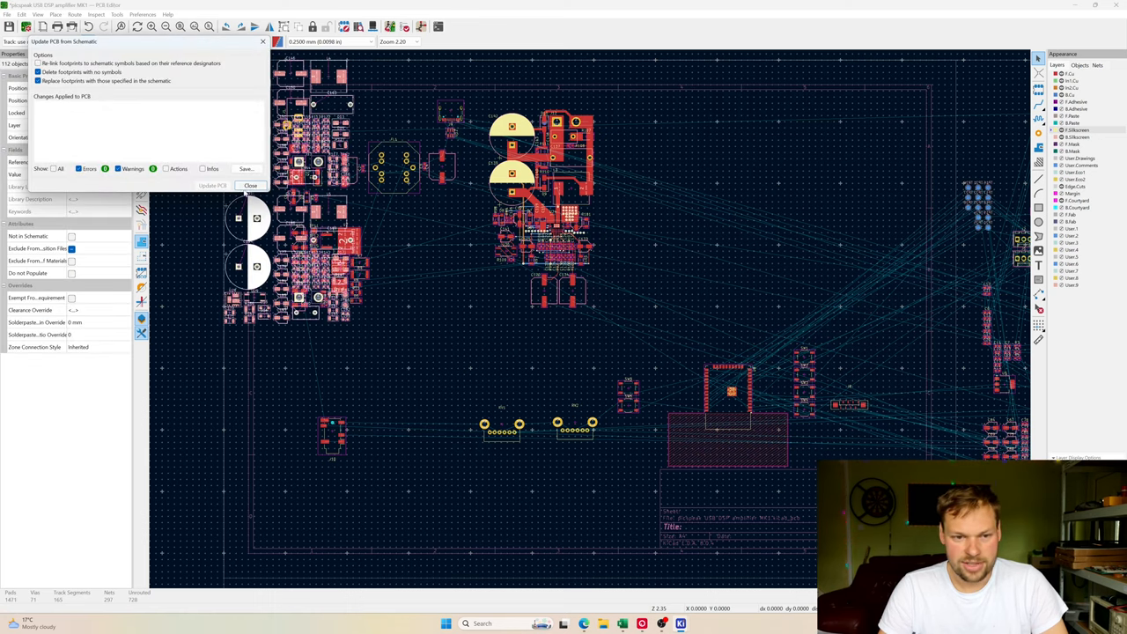
click(251, 185)
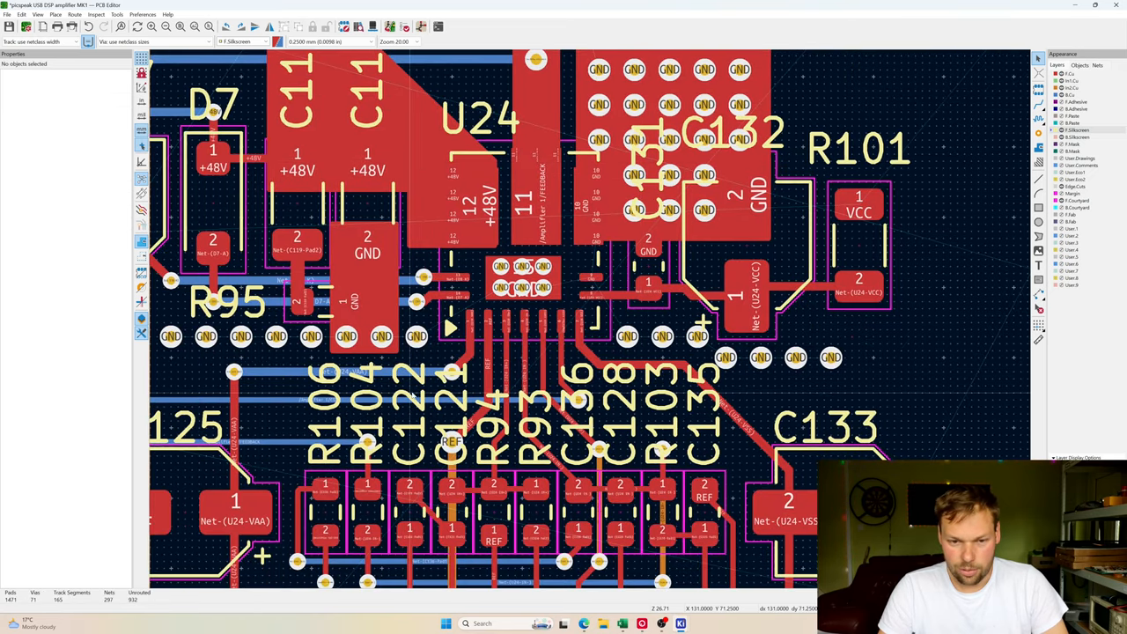
Step: Zoom into the routed Amplifier 1 layout and select capacitor C142 as the replication anchor
scroll(down, 3)
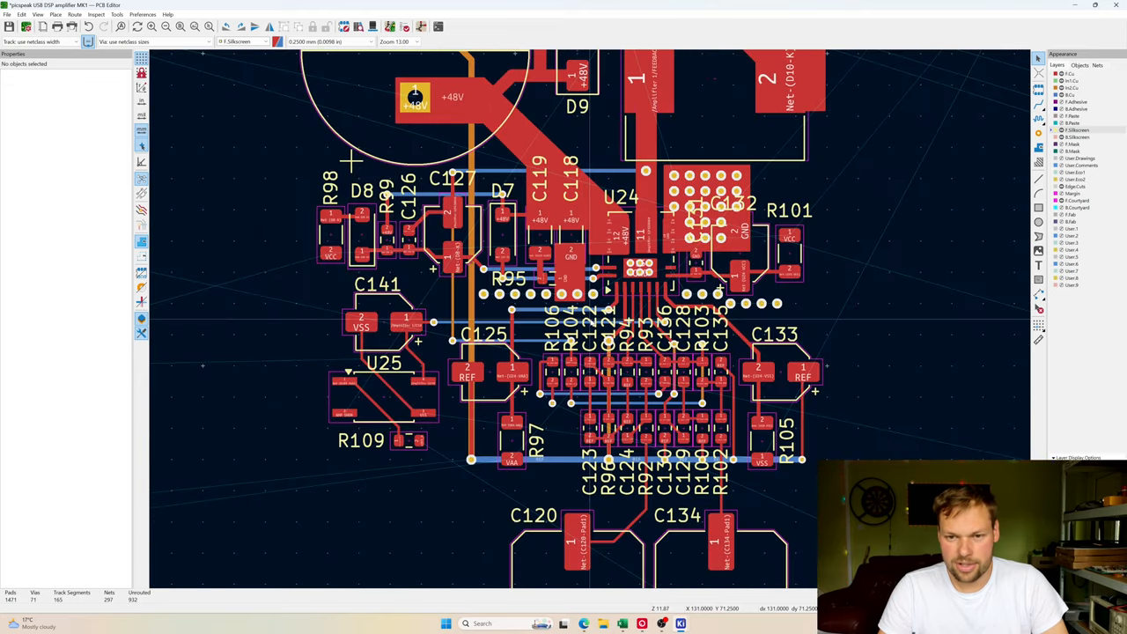
scroll(down, 3)
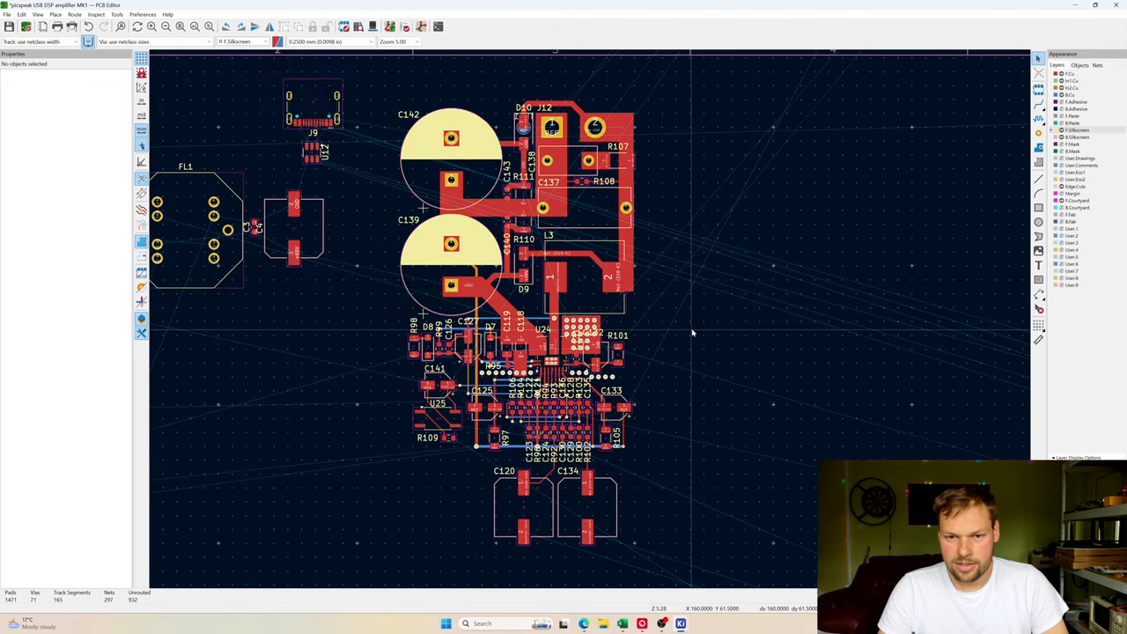
scroll(down, 3)
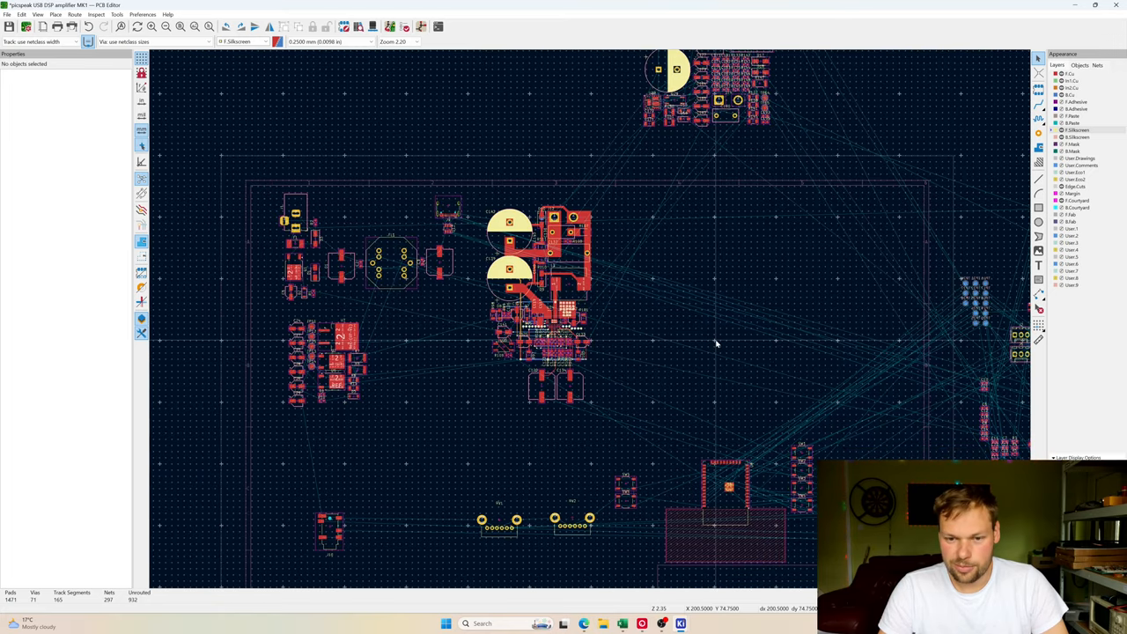
mouse_move(525, 194)
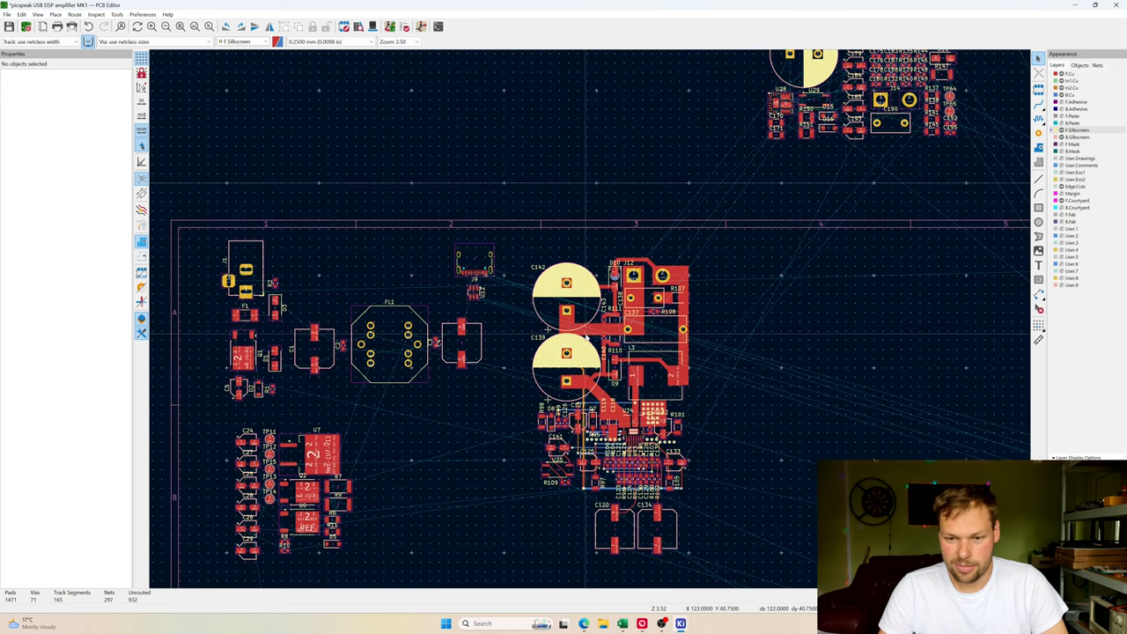
click(566, 282)
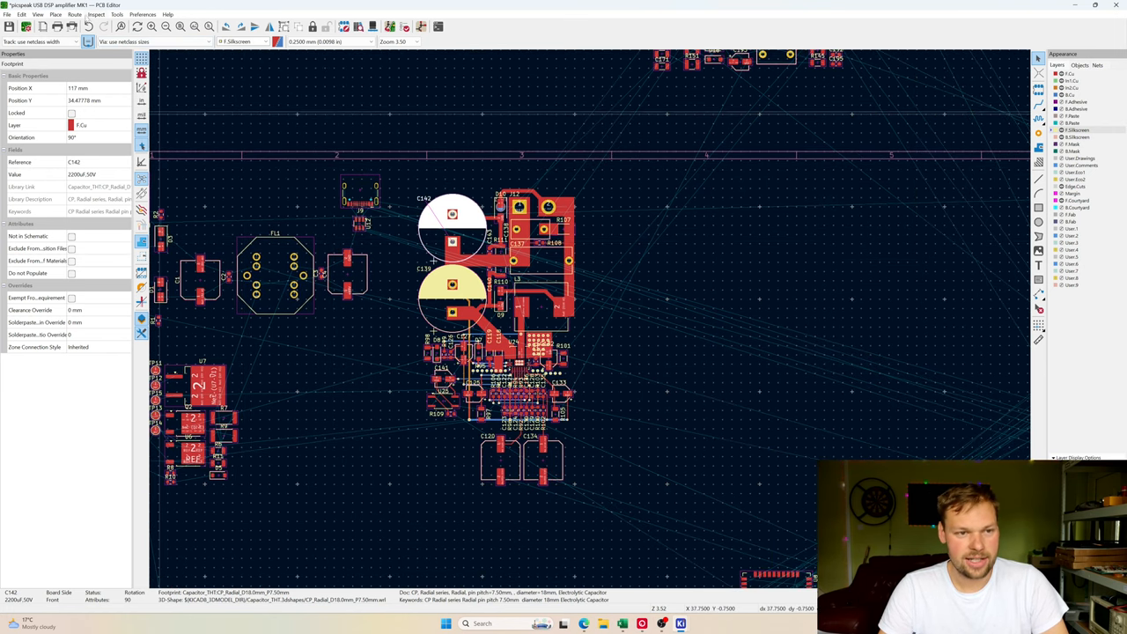
click(117, 15)
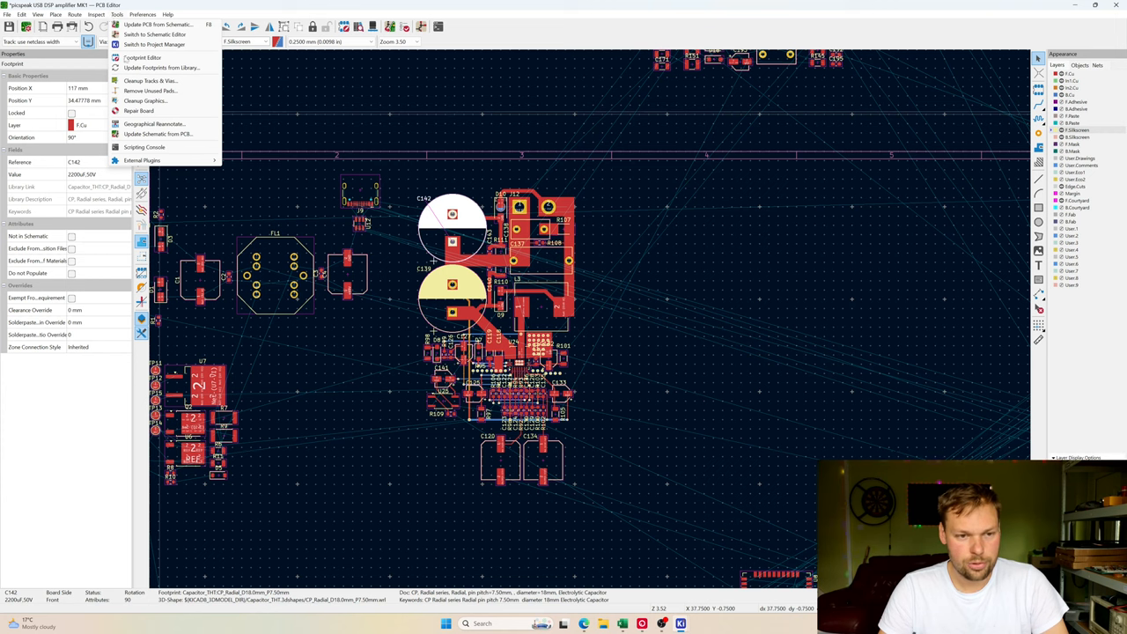
Step: Run Replicate layout with Tracks, Zones, Text and Drawings, placing the copy beside Amplifier 1
click(142, 160)
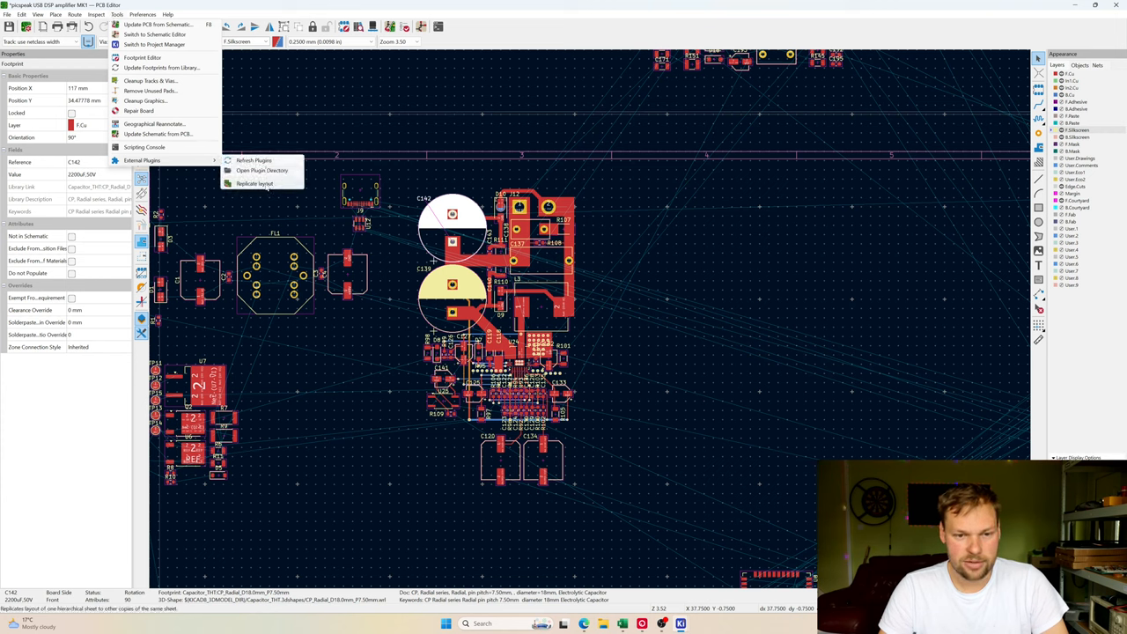
click(254, 183)
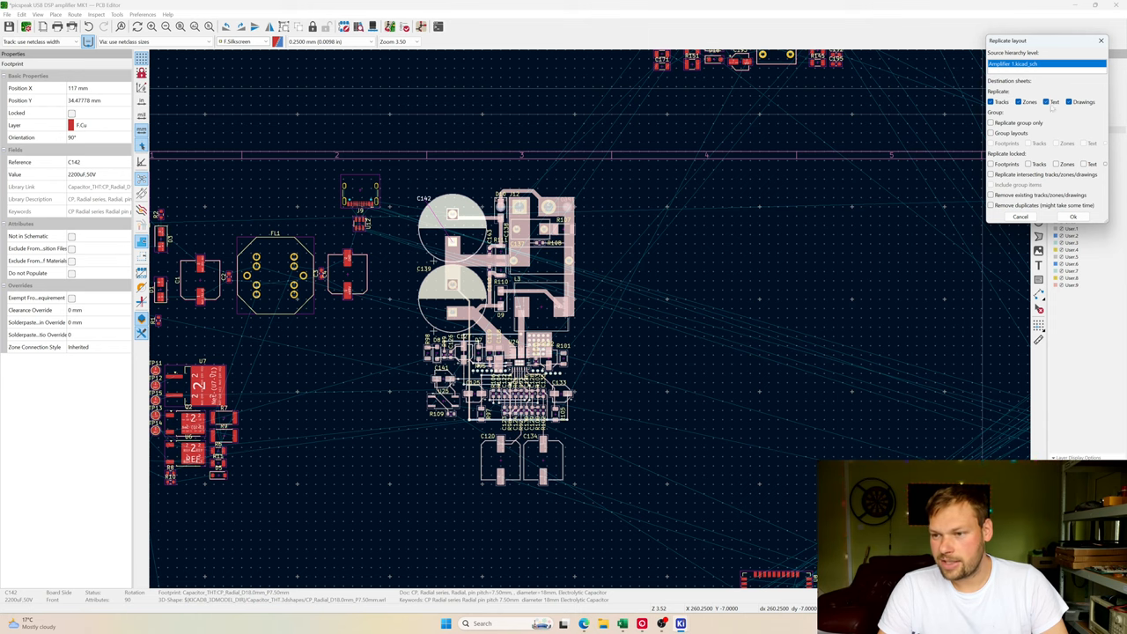
click(1073, 216)
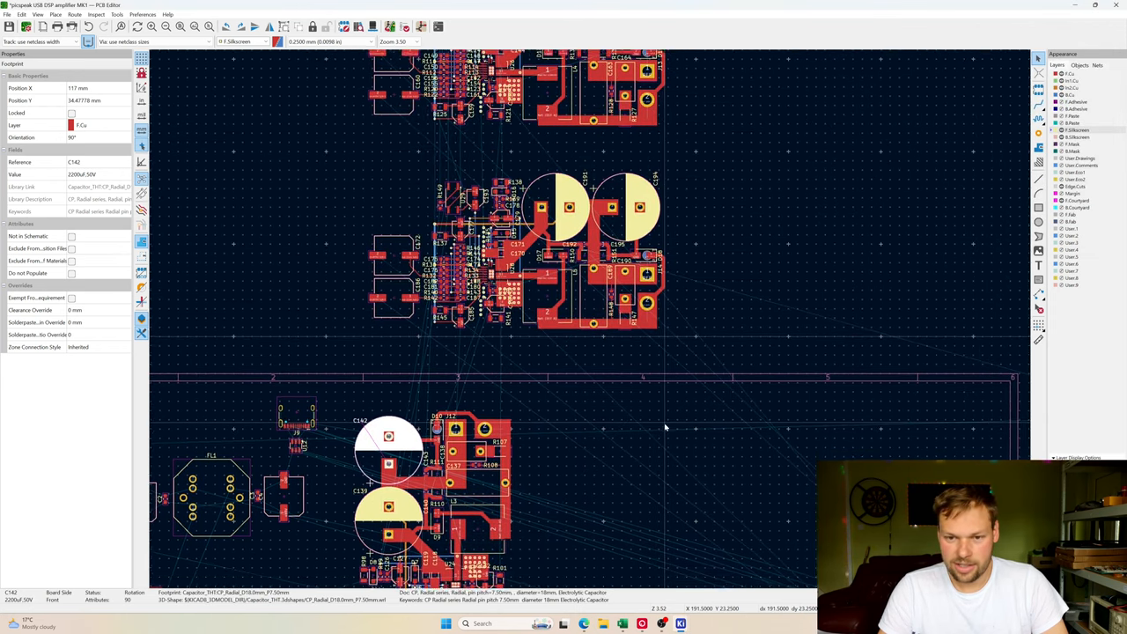
scroll(down, 3)
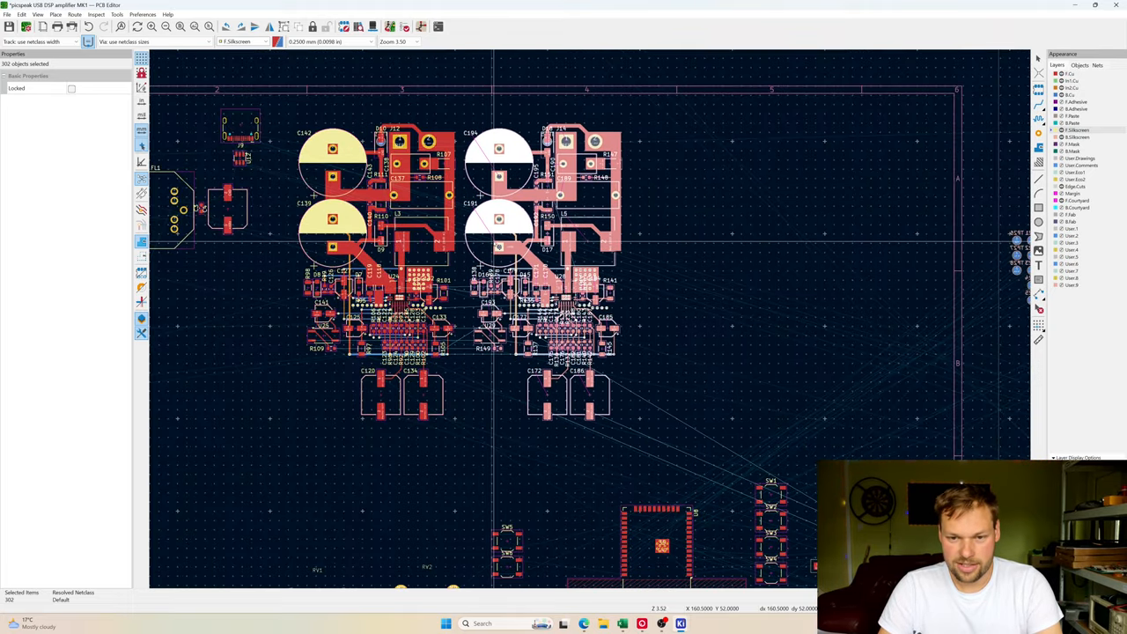
click(748, 319)
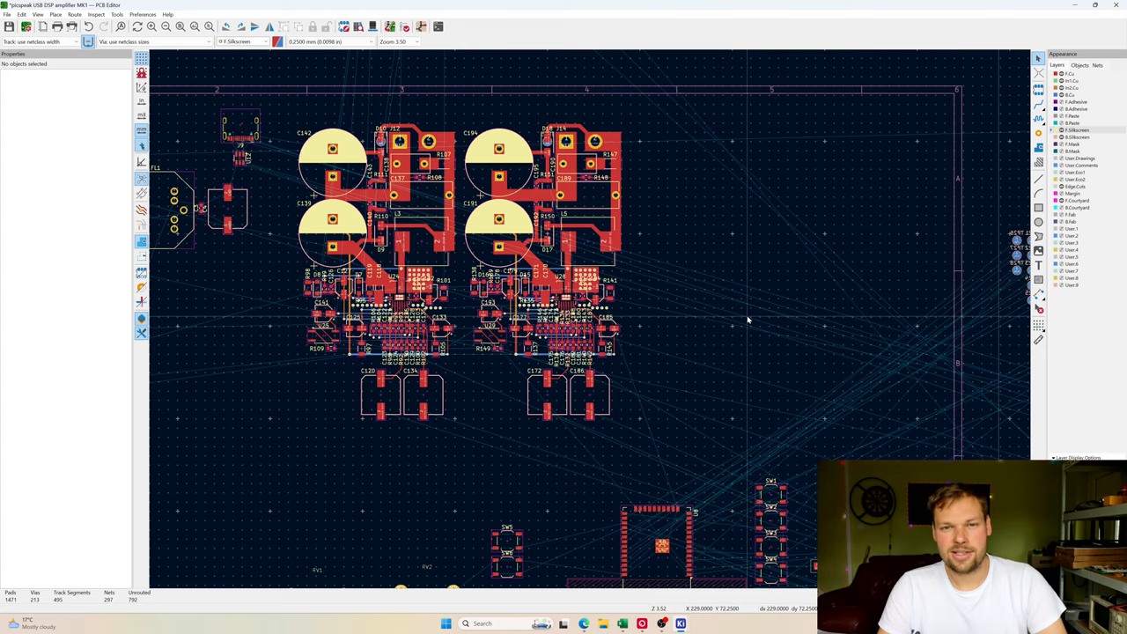